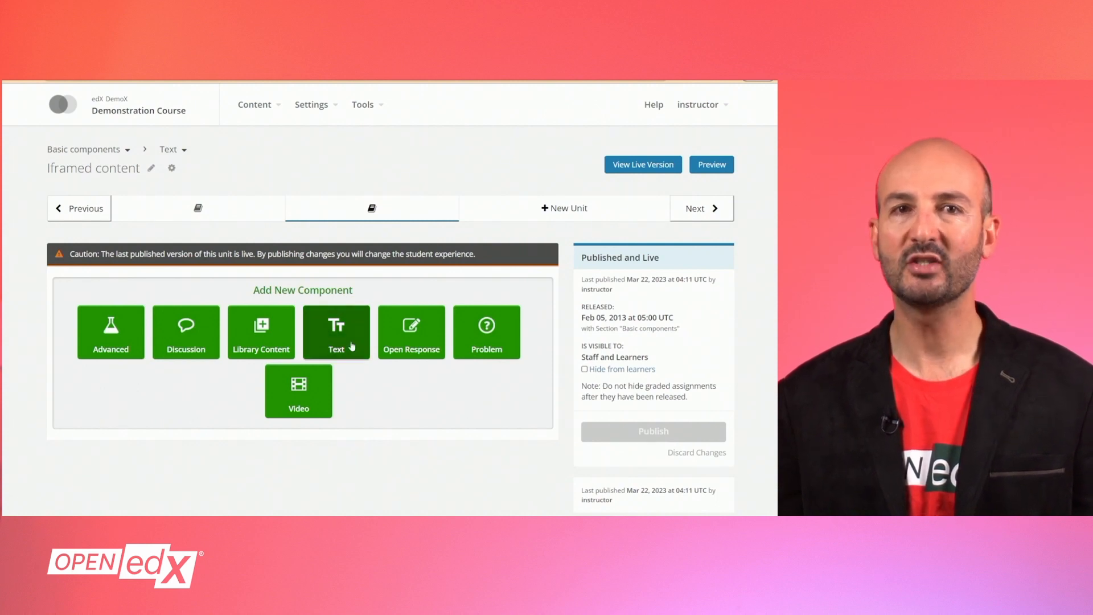
# Add a Text component using the IFrame Tool template to the Iframed content unit
pyautogui.click(336, 331)
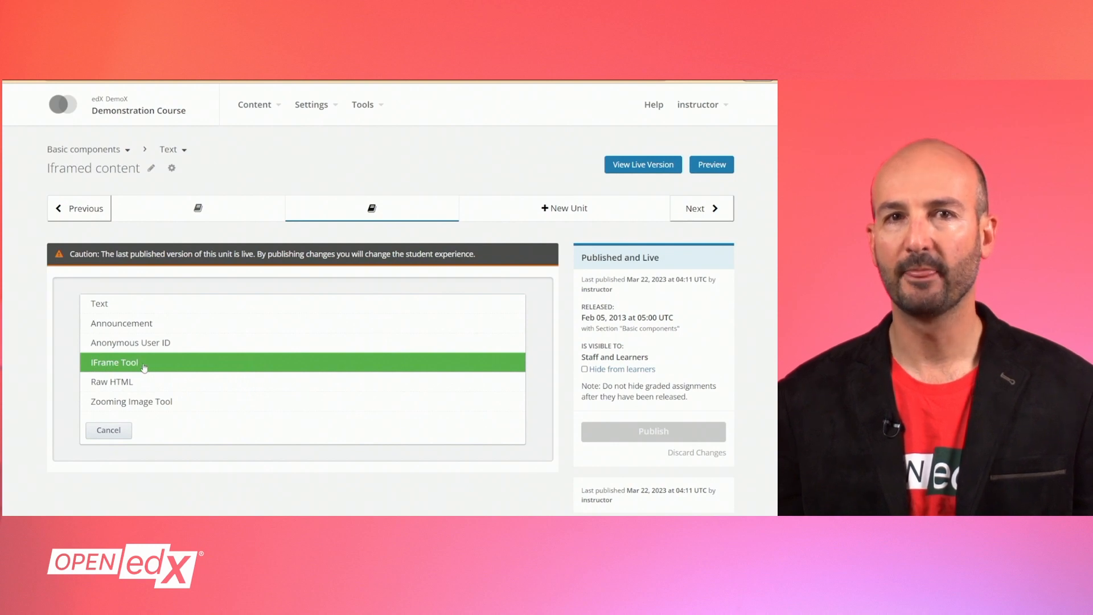
pyautogui.click(115, 362)
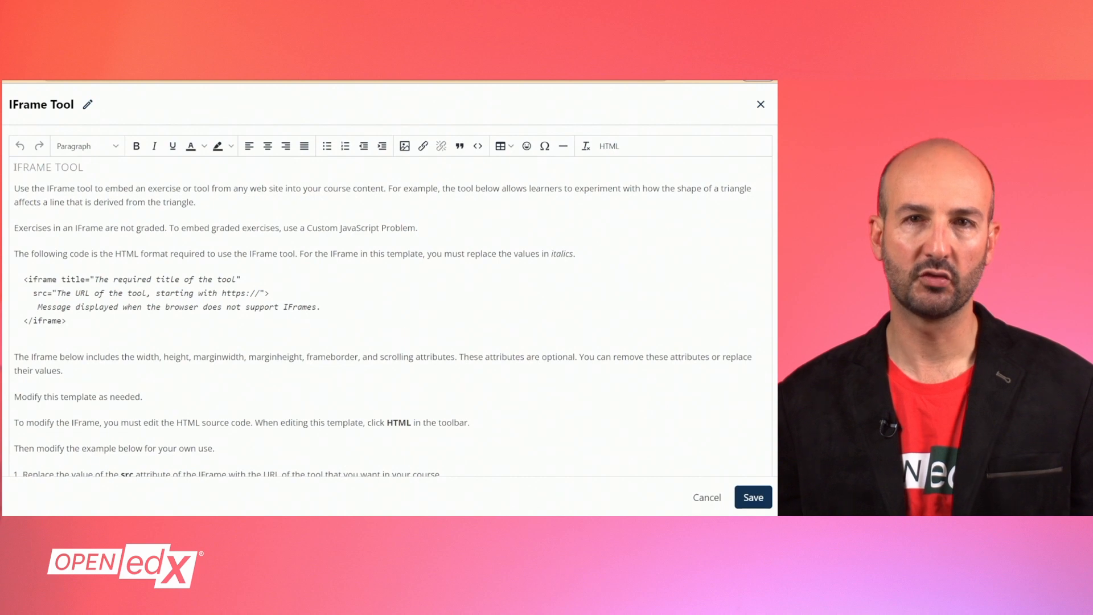
# Delete the template's explanatory text, keeping only the embedded triangle geometry demo
pyautogui.moveTo(13, 166); pyautogui.dragTo(129, 357)
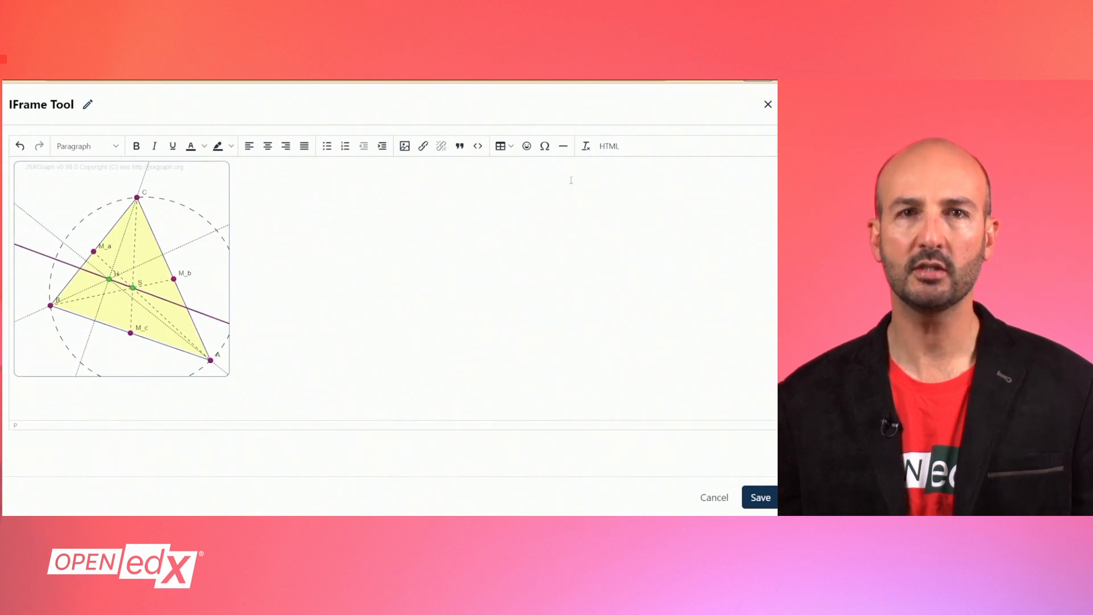
pyautogui.moveTo(608, 146)
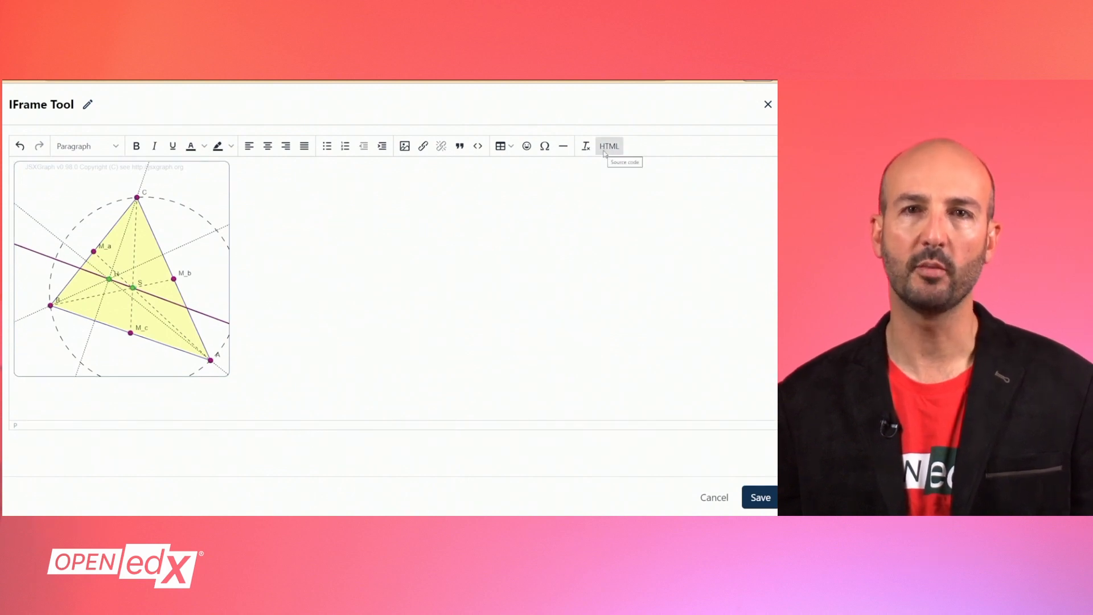
# In the HTML source, set the iframe title to 'my own pdf' and clear its src address
pyautogui.click(607, 146)
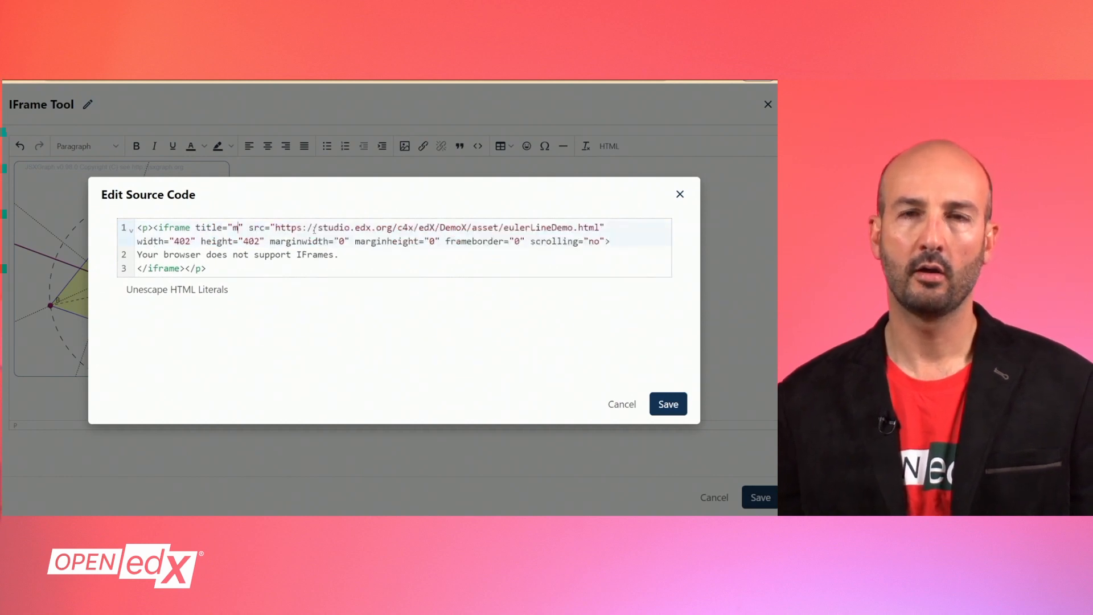
pyautogui.write('y own pdf')
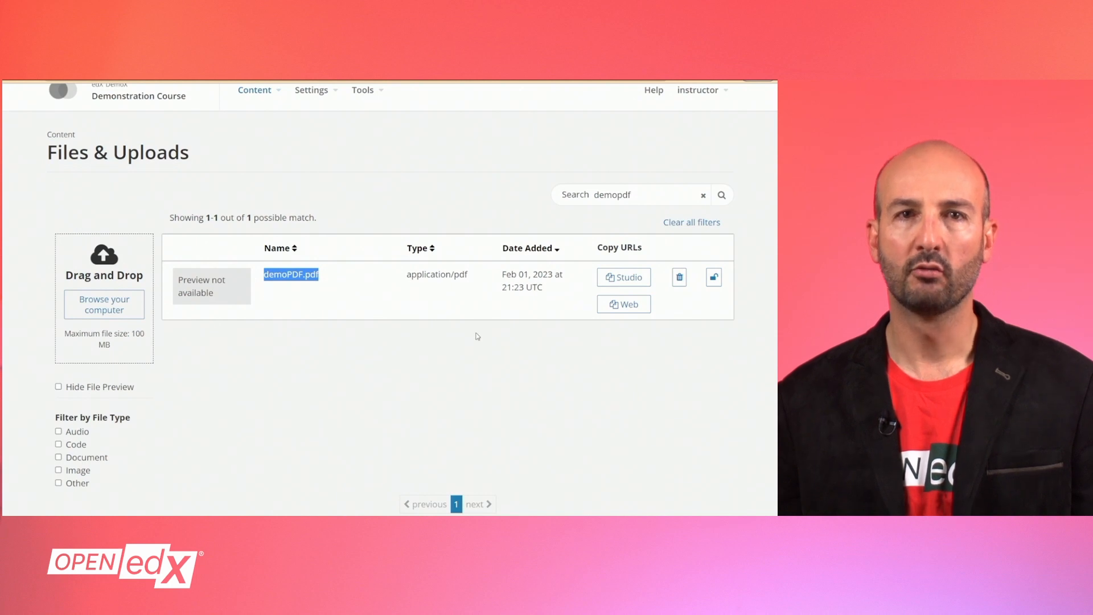
pyautogui.moveTo(524, 301)
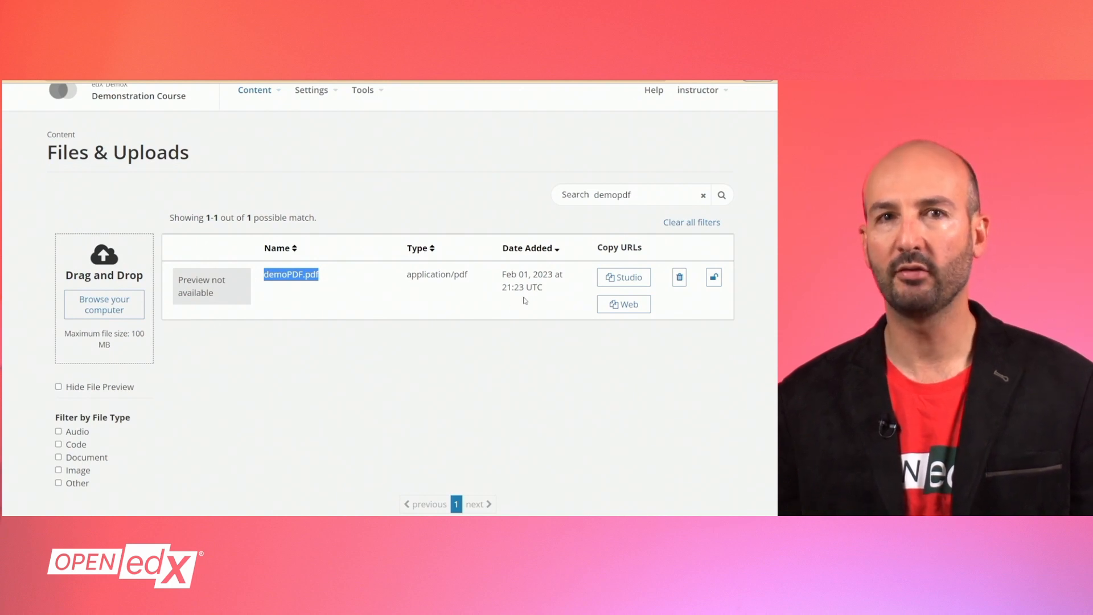
# Return from Files & Uploads to the frame's Edit Source Code dialog
pyautogui.click(622, 277)
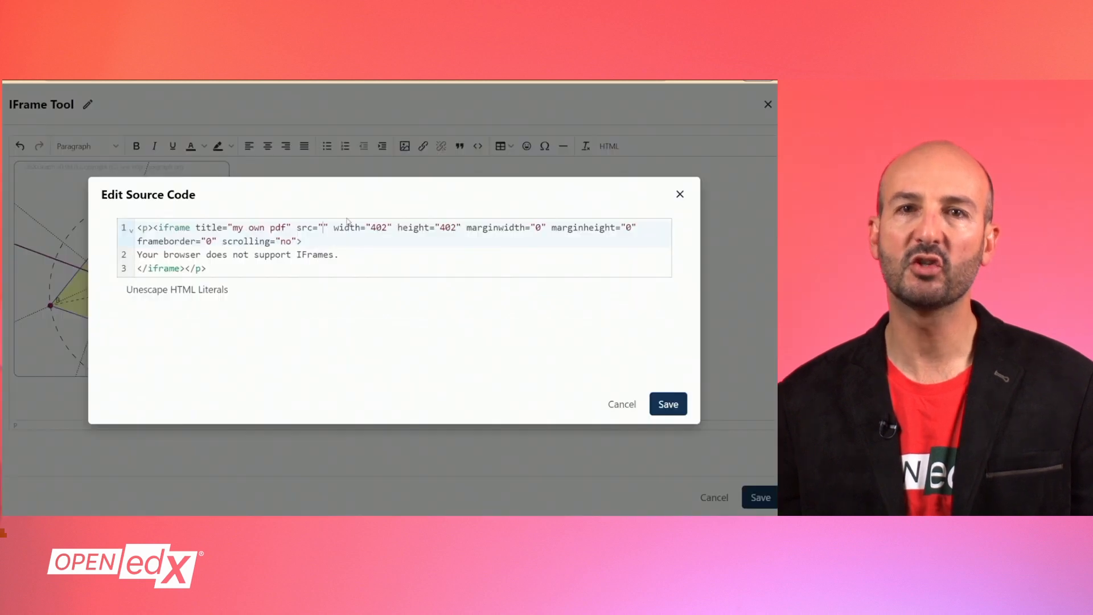
# Set the iframe src to /static/demoPDF.pdf and rename the component 'course files'
pyautogui.write('/static/demoPDF.pdf')
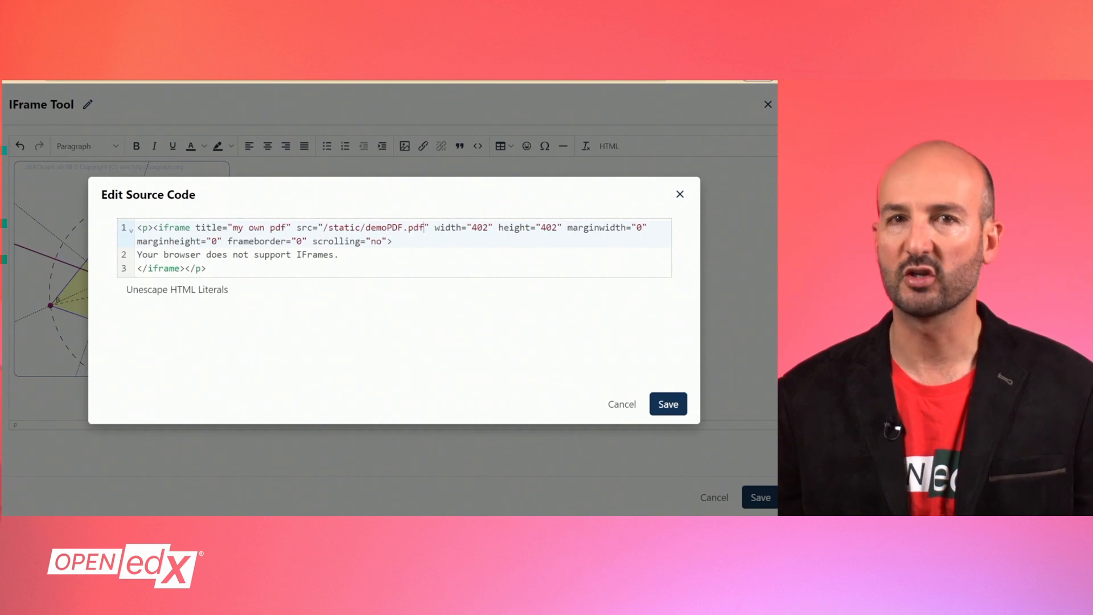
pyautogui.click(665, 403)
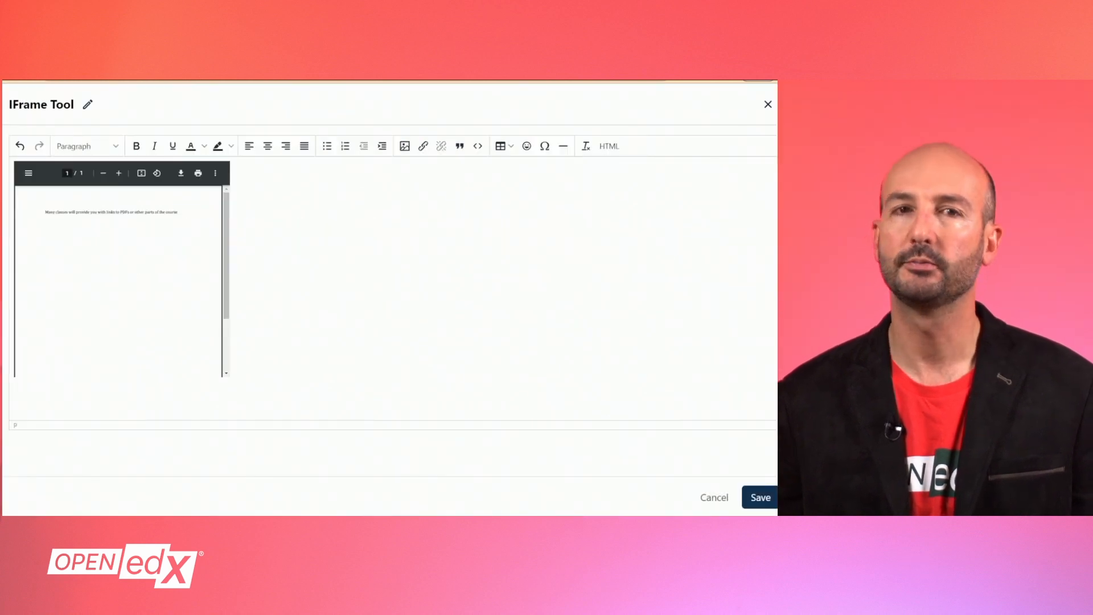
pyautogui.click(87, 105)
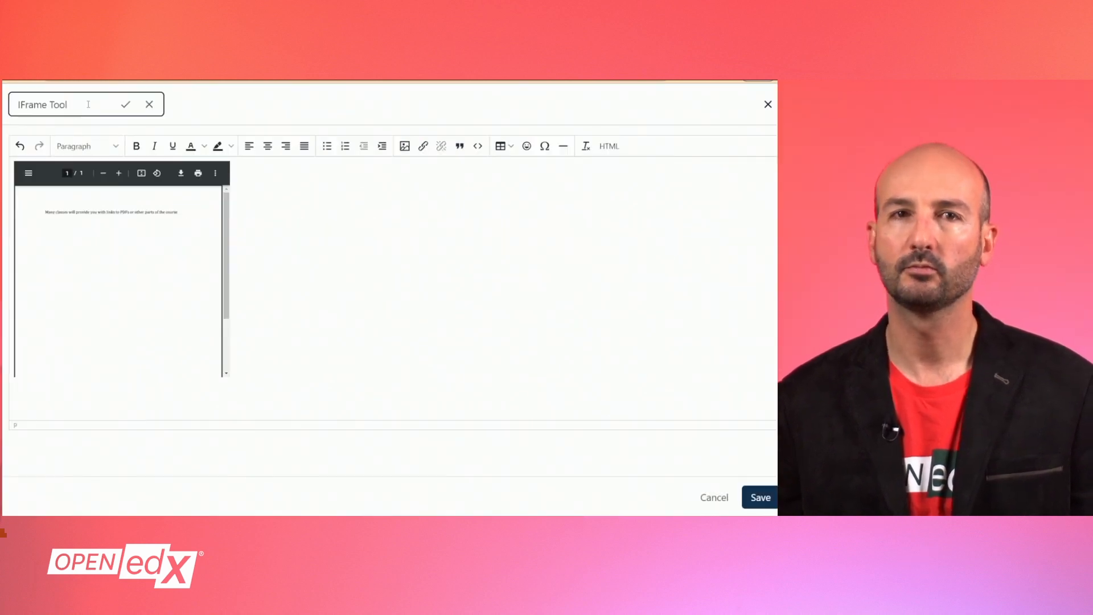
pyautogui.write('course files')
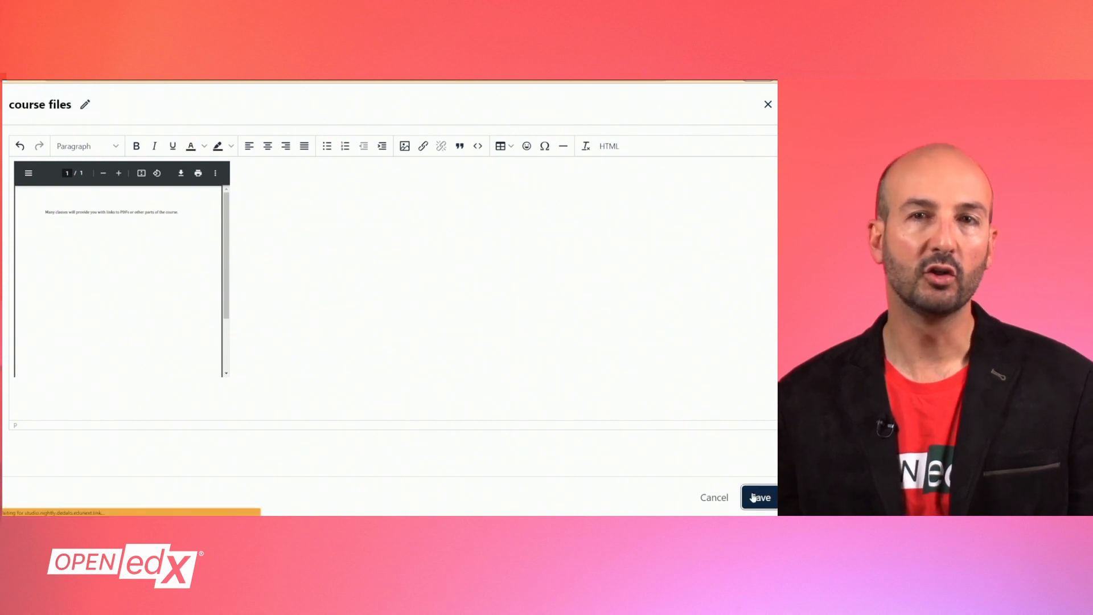
pyautogui.click(760, 497)
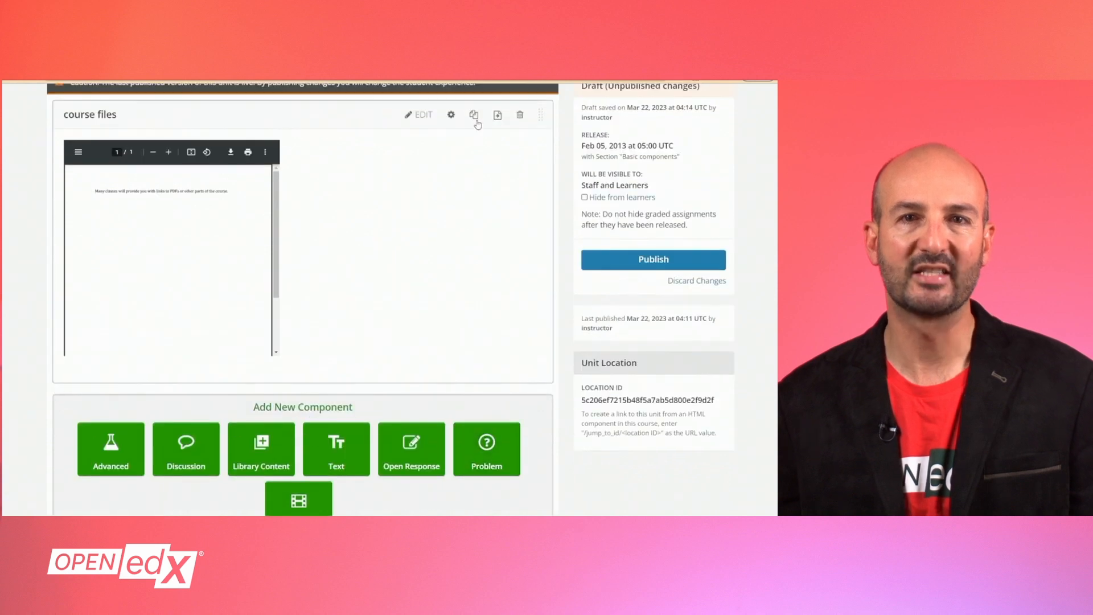
pyautogui.click(474, 114)
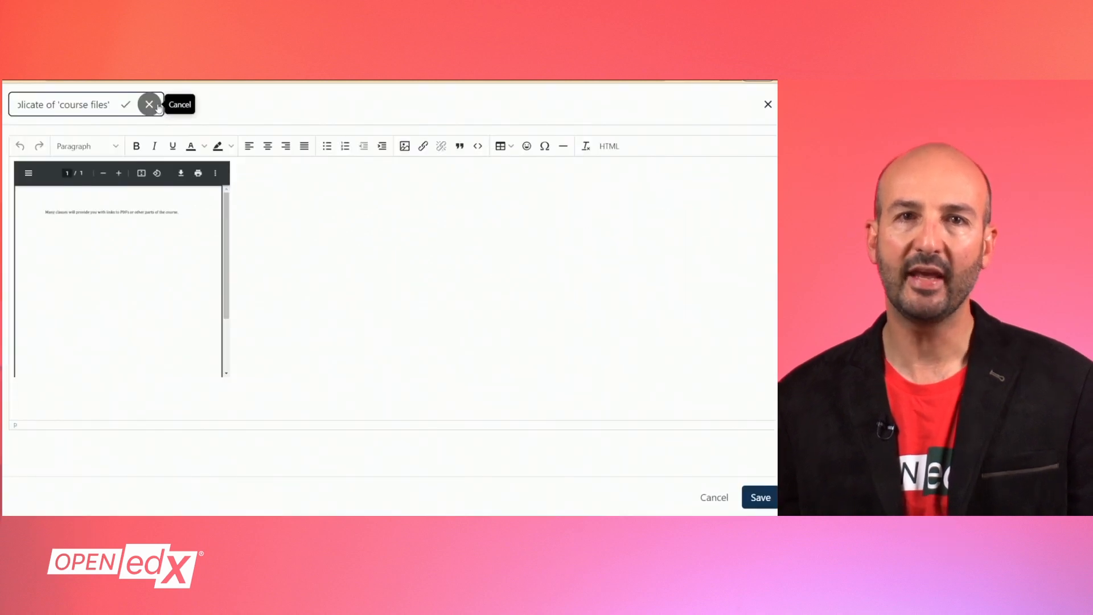
pyautogui.write('external source')
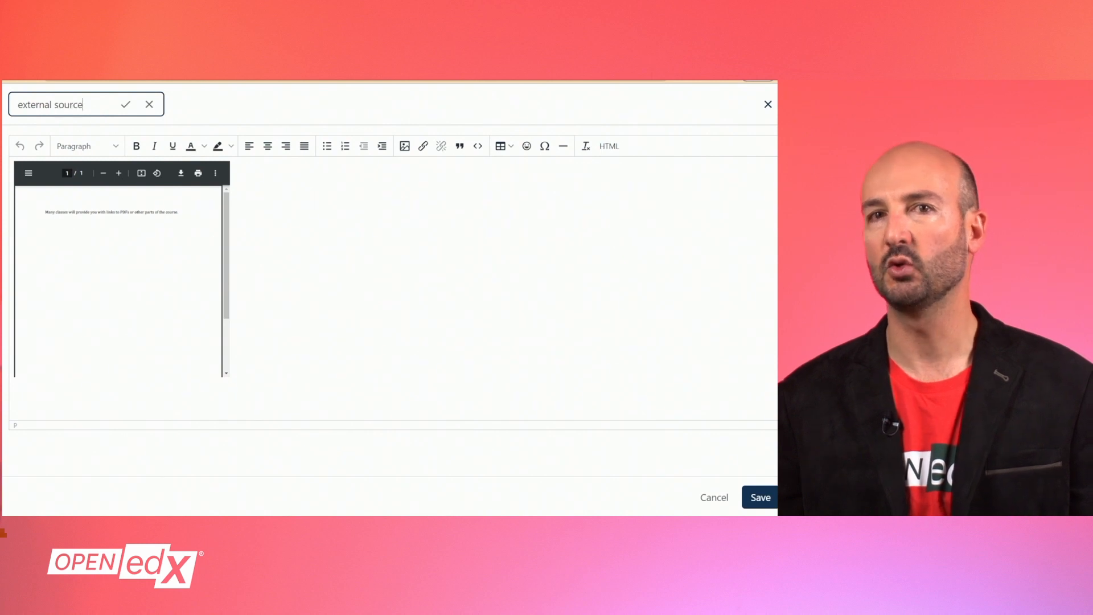
pyautogui.click(477, 145)
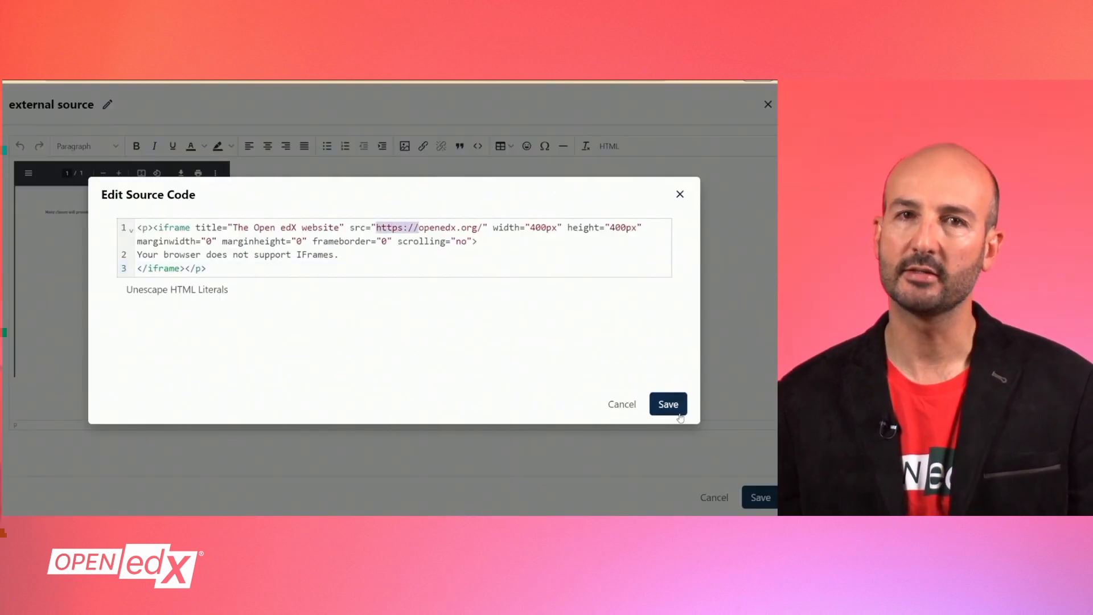
# Apply the openedx.org source and resize the frame to 90% width and 600px height
pyautogui.click(667, 403)
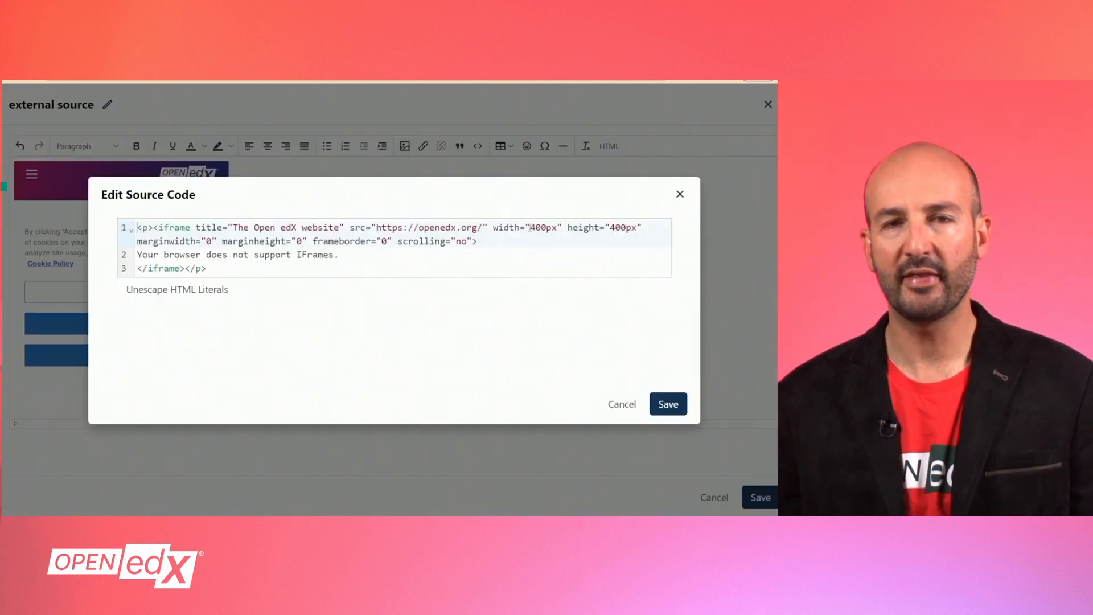
pyautogui.write('100%')
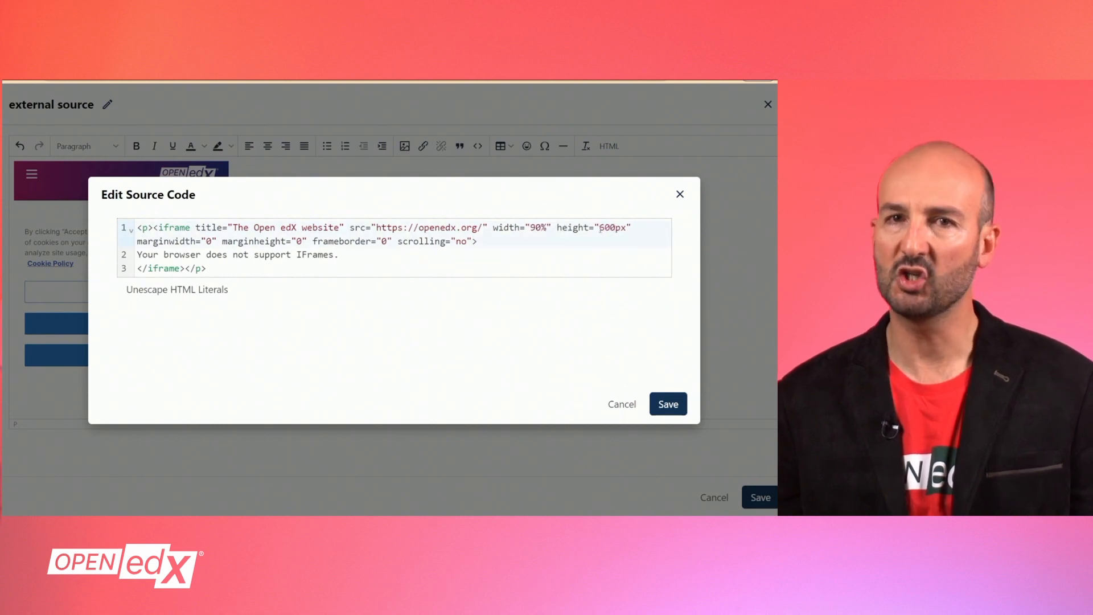
pyautogui.click(666, 404)
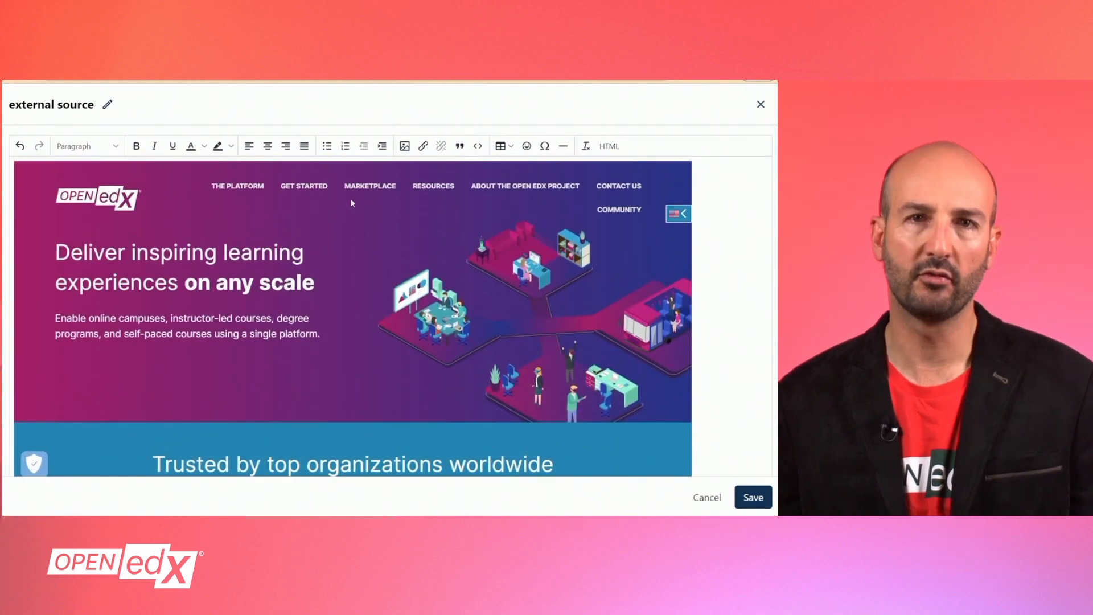
# Review the HTML source unchanged and save the external source component to the unit
pyautogui.click(476, 145)
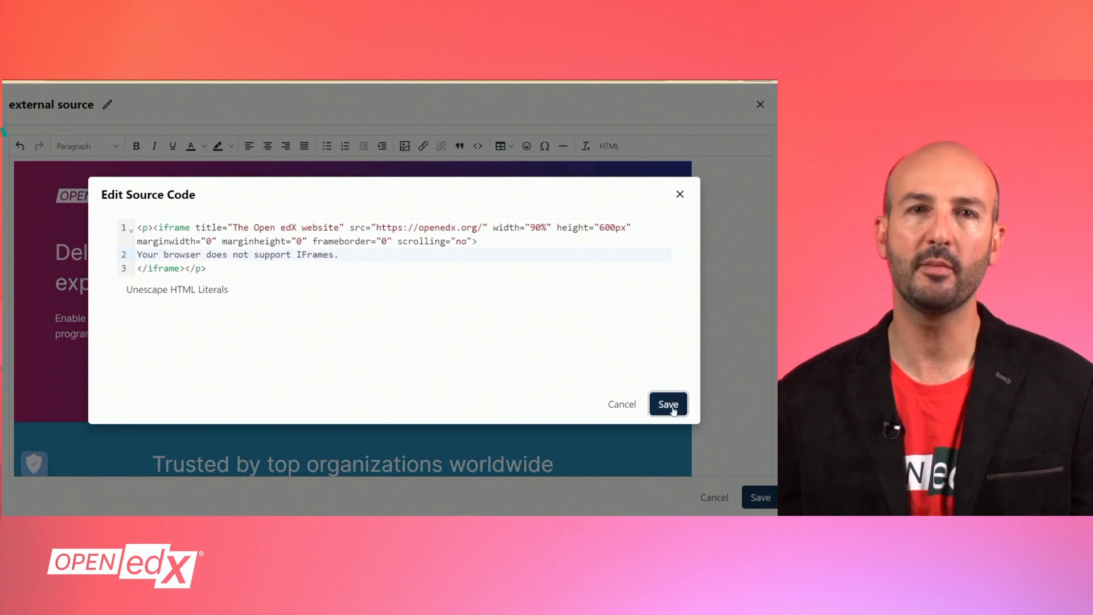
pyautogui.click(666, 405)
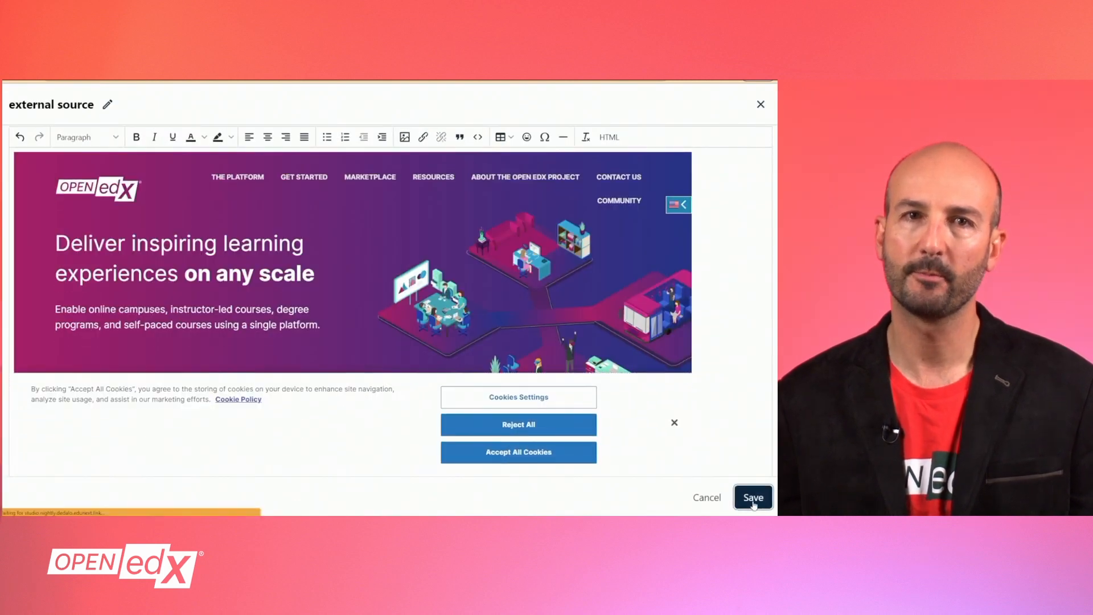
pyautogui.click(753, 497)
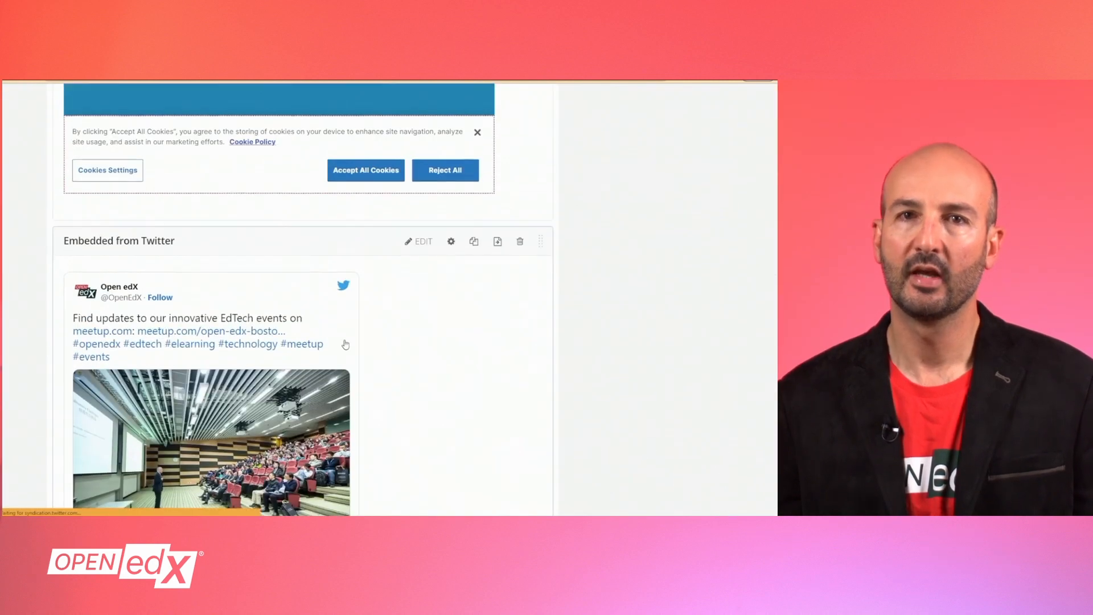
# Scroll down the unit to the Embedded from Twitter component
pyautogui.scroll(-3)
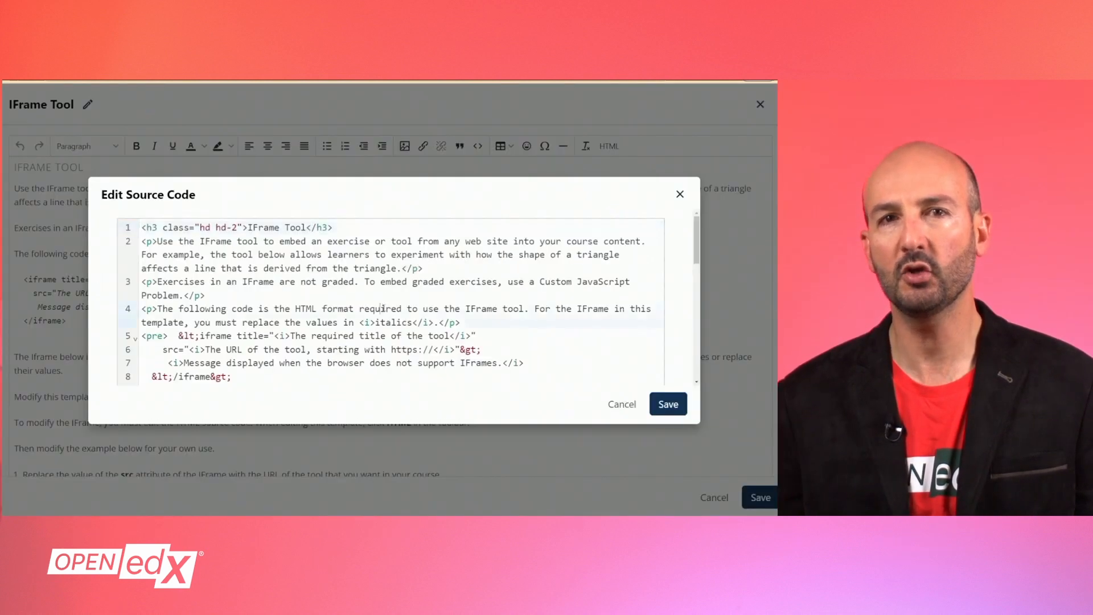
# Apply the Twitter embed snippet and save the new IFrame component to the unit
pyautogui.click(667, 404)
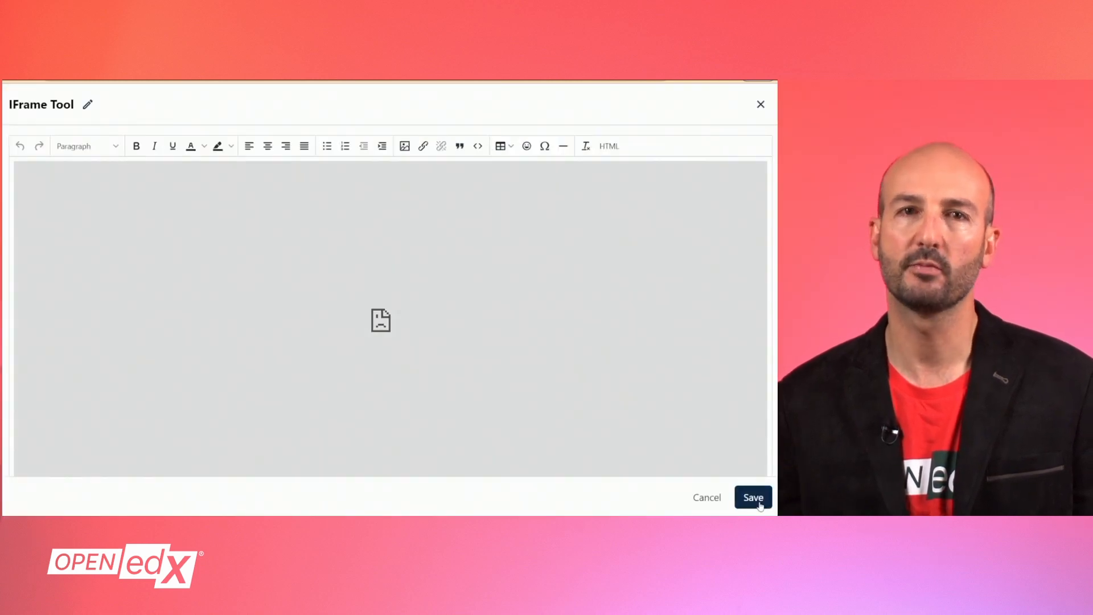
pyautogui.click(752, 497)
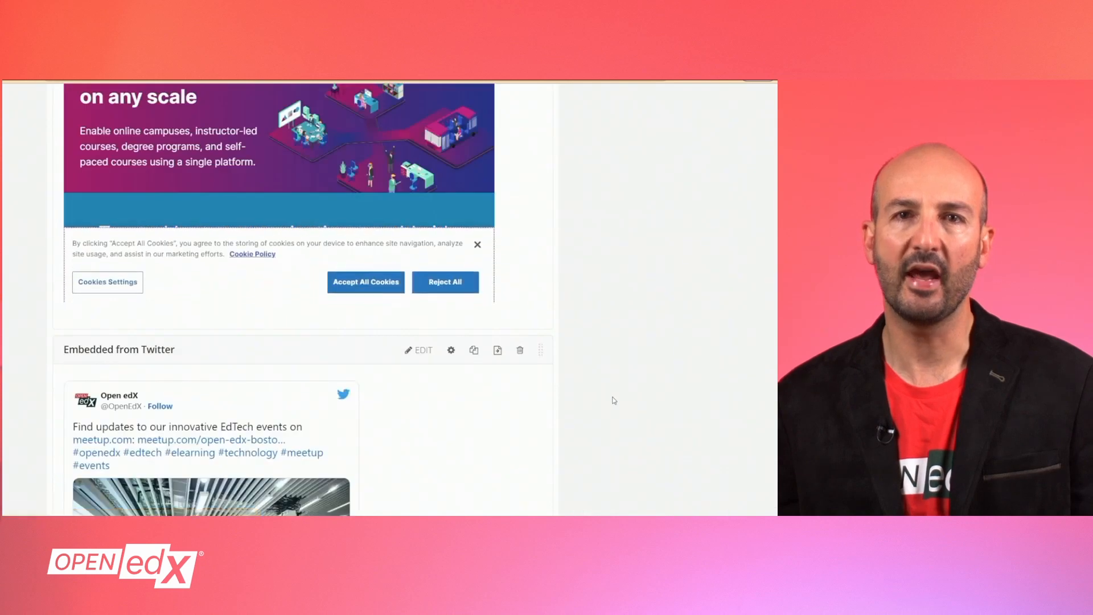